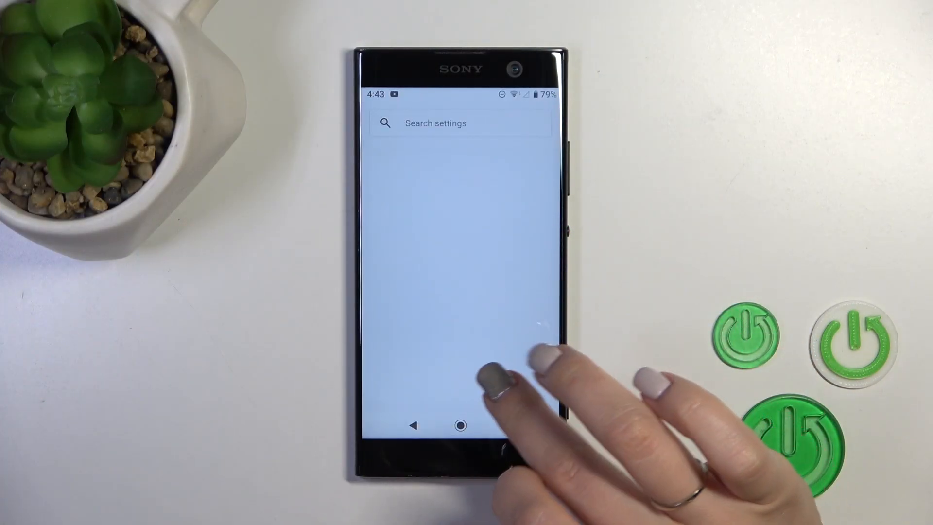
- Scroll down the Settings list and go into Sound
scroll(down, 3)
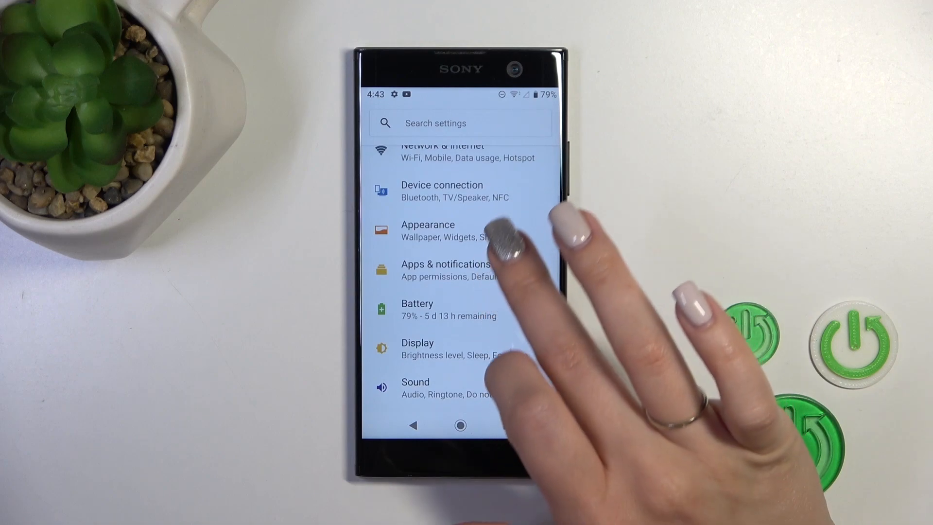
click(414, 388)
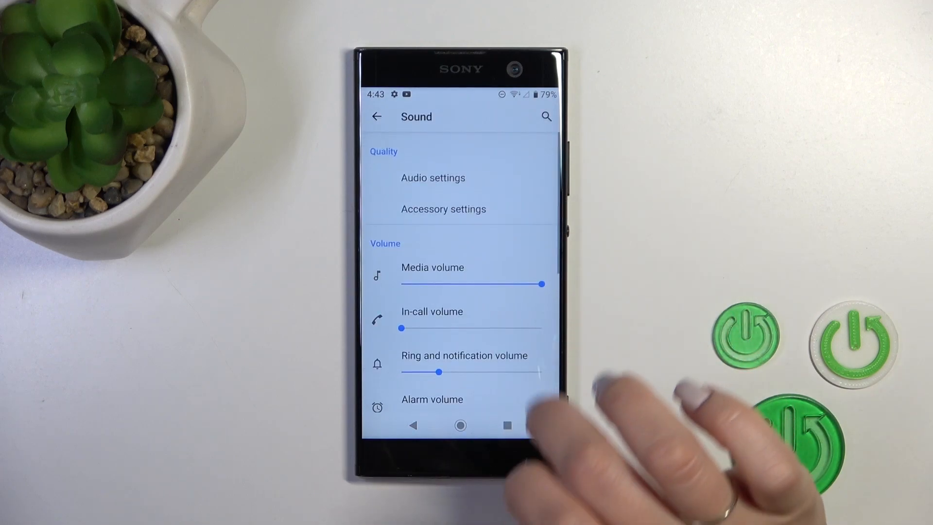
click(432, 177)
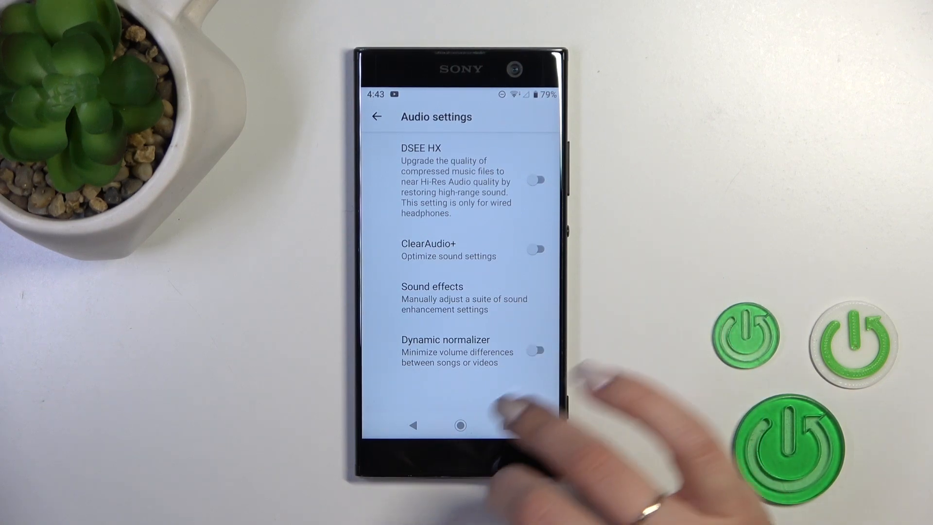
click(376, 116)
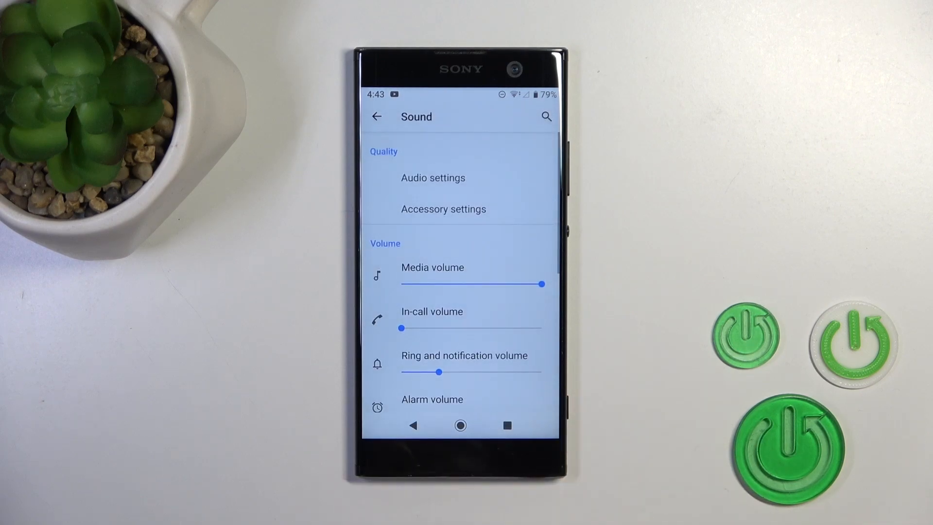
click(443, 208)
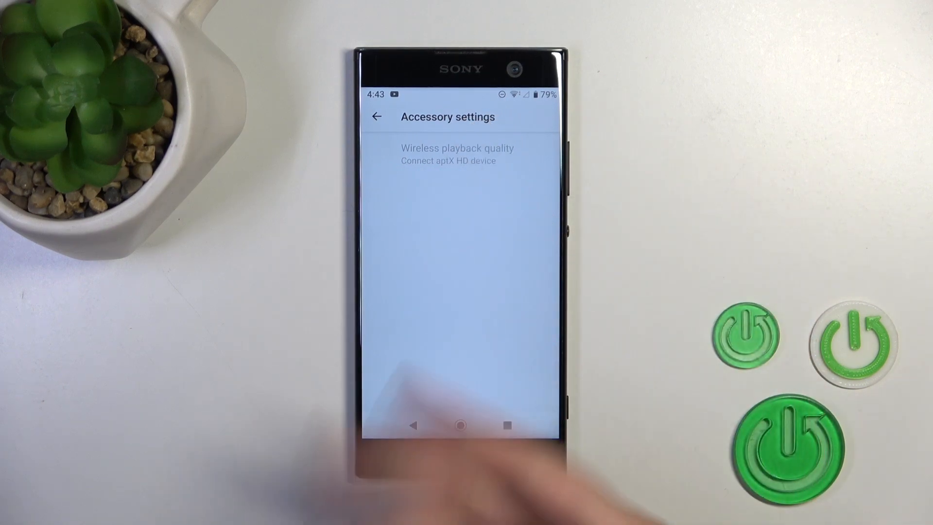
click(376, 116)
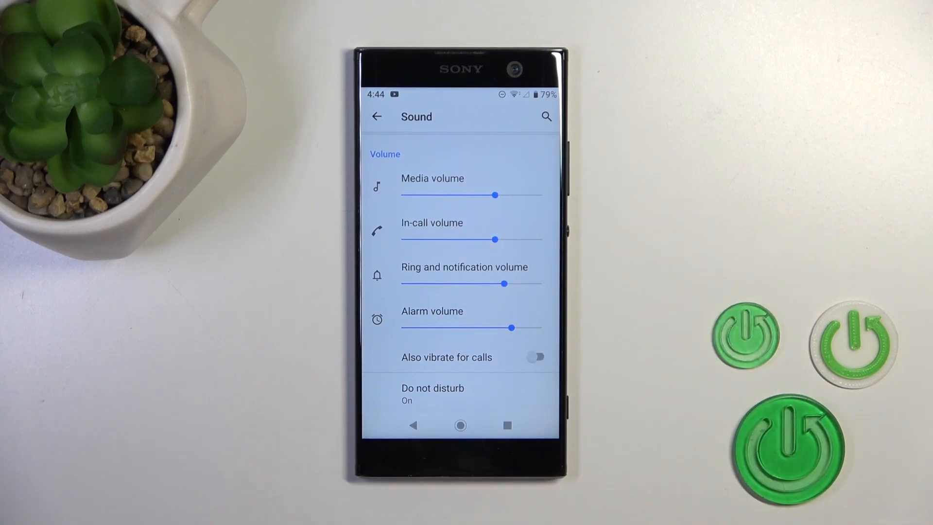
- Set the Alarm volume slider to a high level lower on the Sound page
scroll(down, 3)
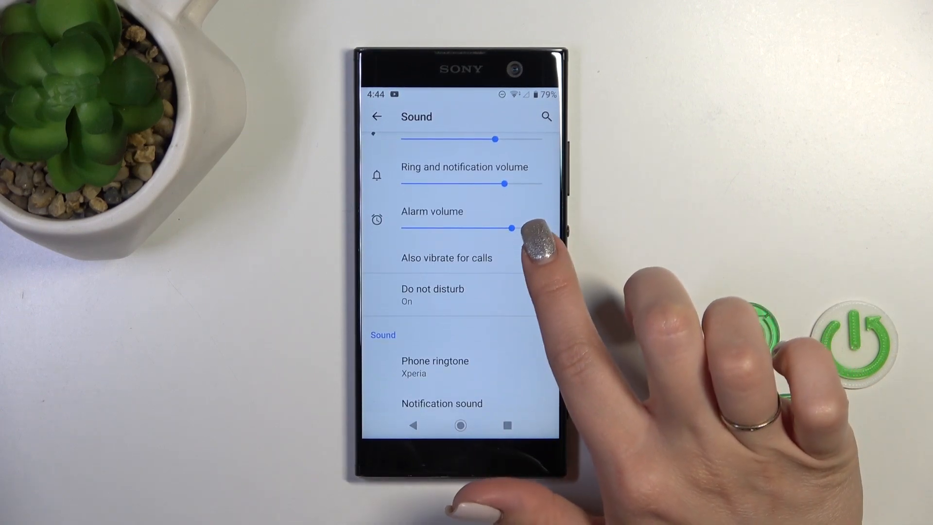
click(539, 257)
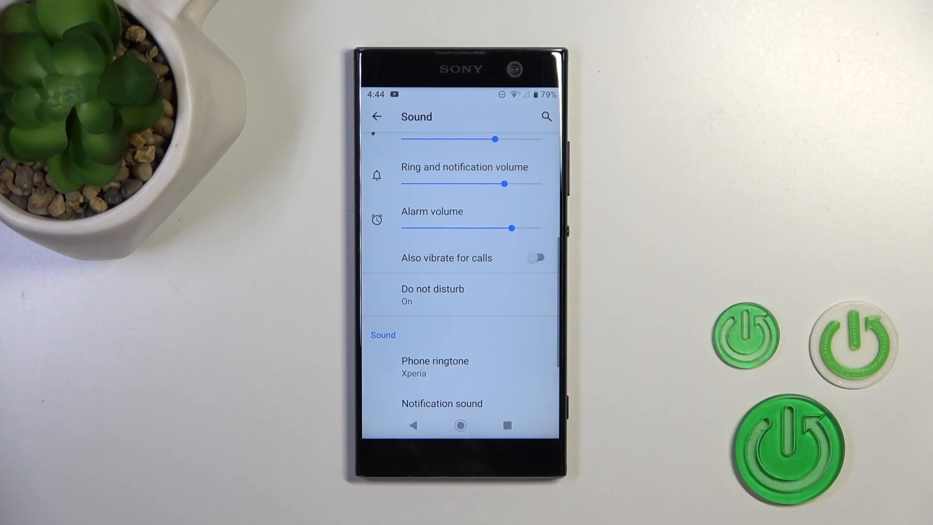
- Switch off Touch vibration and go back to the home screen
scroll(down, 3)
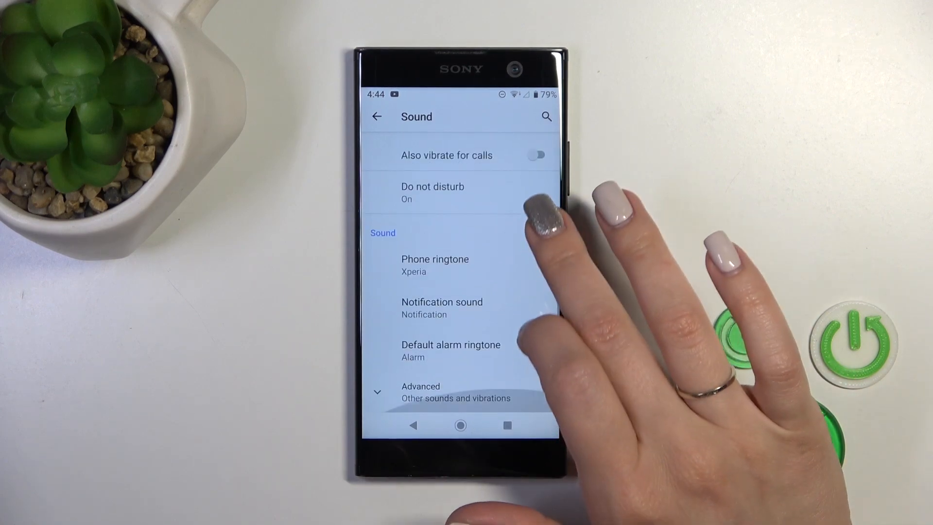
mouse_move(494, 381)
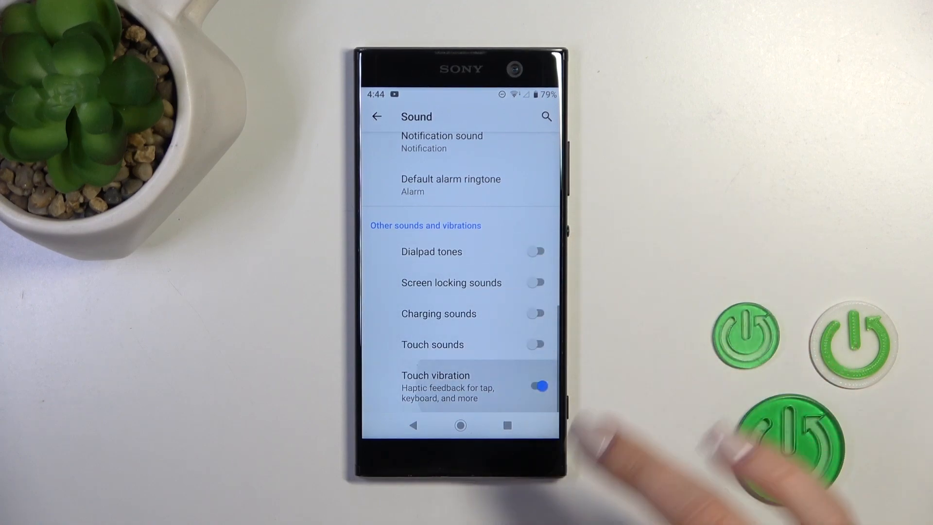
click(533, 385)
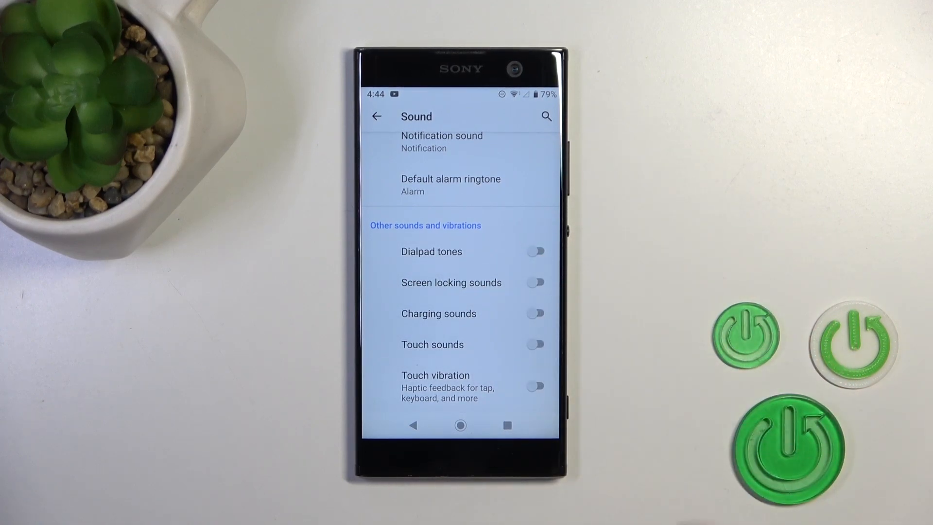
click(460, 425)
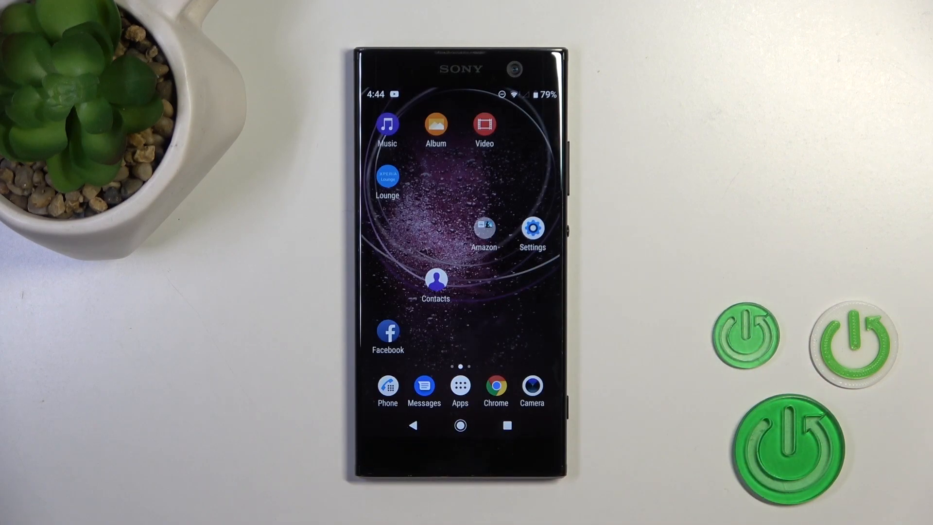